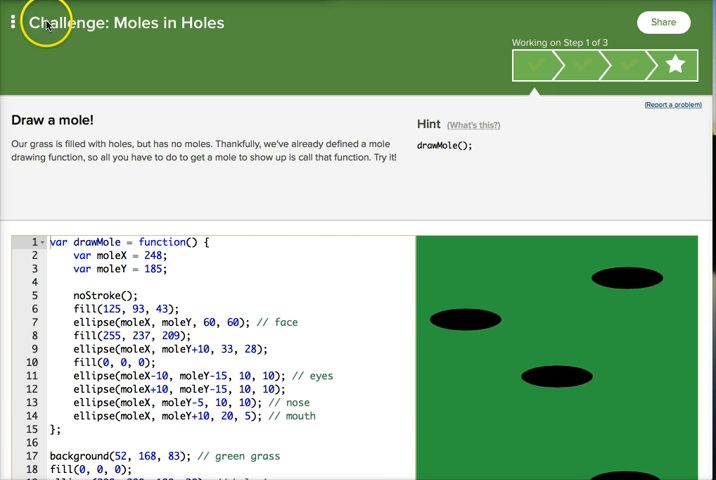
{"action": "mouse_move", "coordinate": [101, 181]}
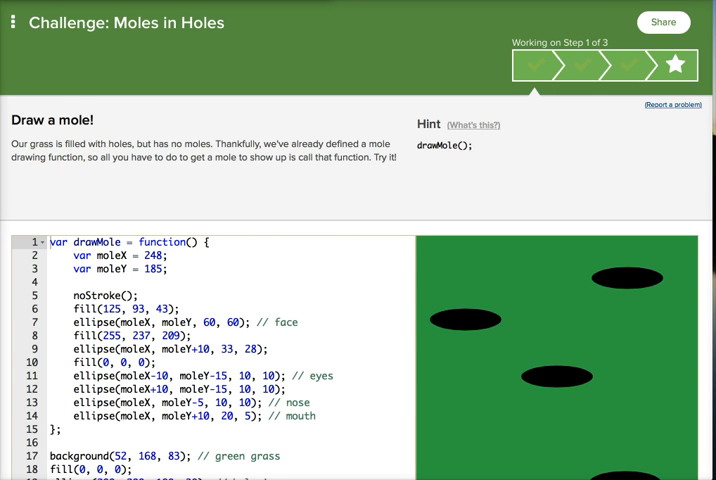
- Review the drawMole code and scroll past the hole ellipses to the end of line 21
{"action": "scroll", "scroll_direction": "down", "scroll_amount": 3}
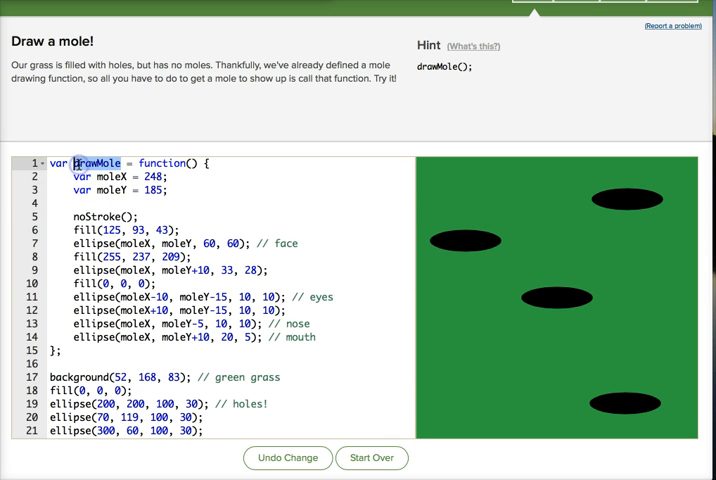
{"action": "left_click", "coordinate": [145, 163]}
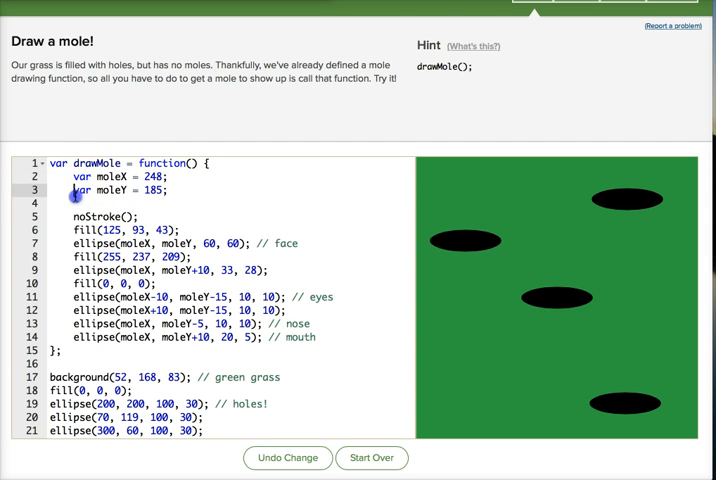
{"action": "double_click", "coordinate": [105, 190]}
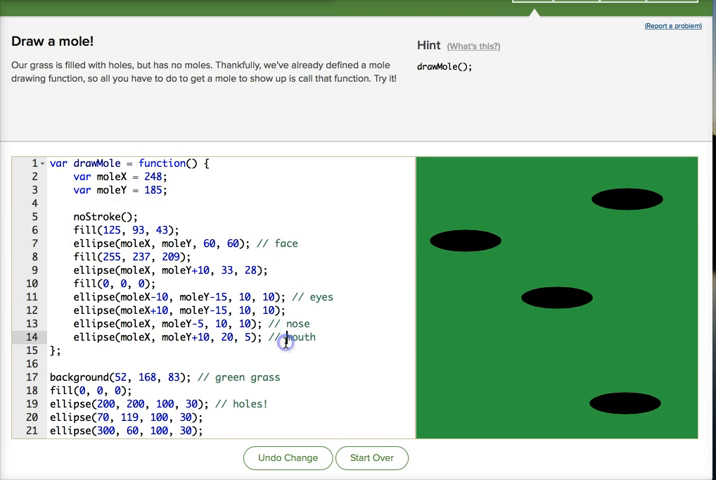
{"action": "scroll", "scroll_direction": "down", "scroll_amount": 3}
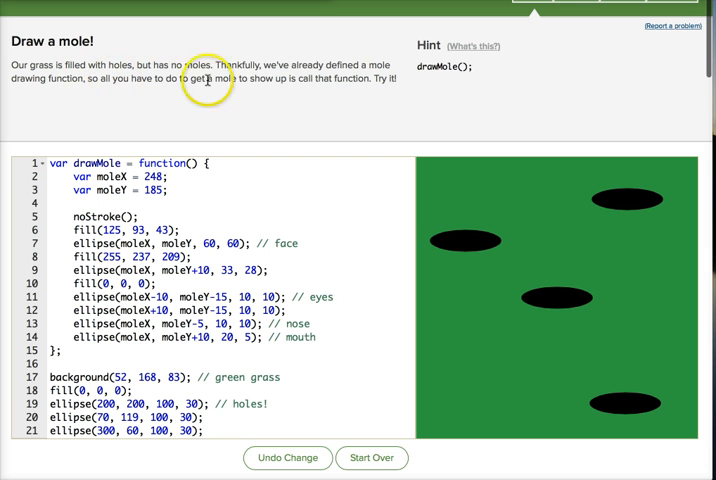
{"action": "mouse_move", "coordinate": [314, 90]}
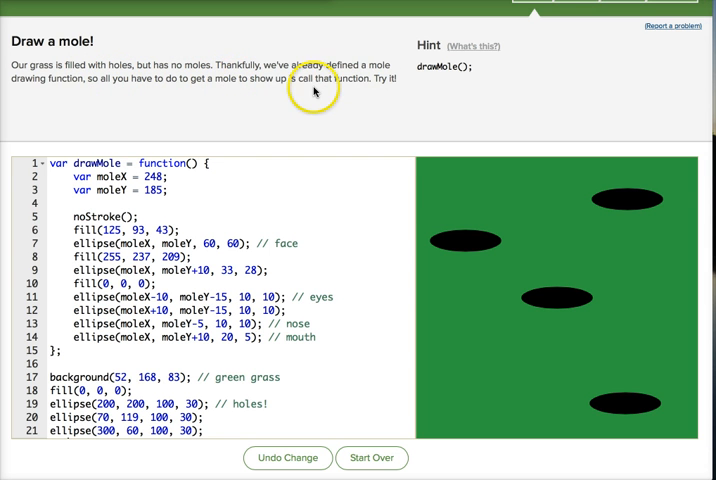
{"action": "scroll", "scroll_direction": "down", "scroll_amount": 3}
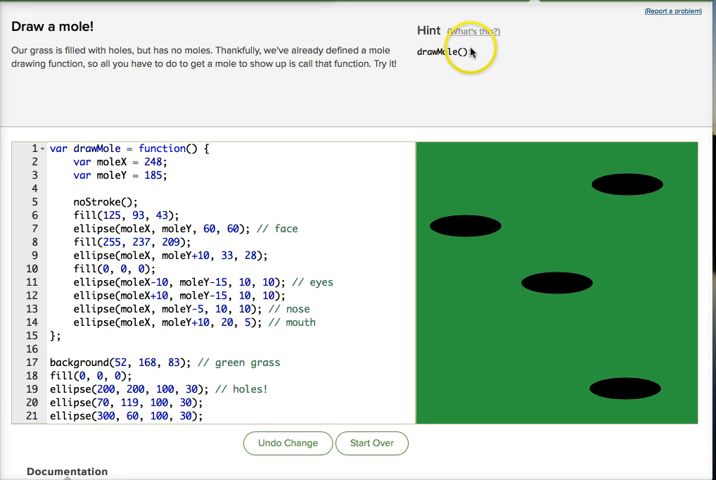
{"action": "scroll", "scroll_direction": "down", "scroll_amount": 3}
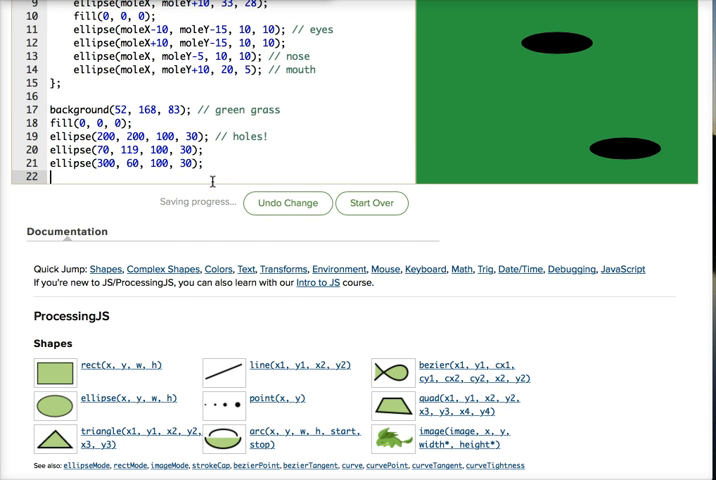
- Correct the capitalisation and complete the drawMole(); call on line 22
{"action": "scroll", "scroll_direction": "up", "scroll_amount": 3}
{"action": "type", "text": "drawMOL"}
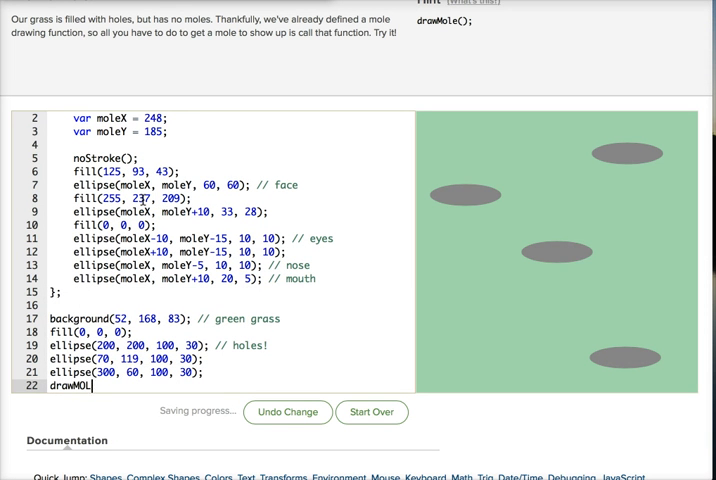
{"action": "key", "text": "BackSpace"}
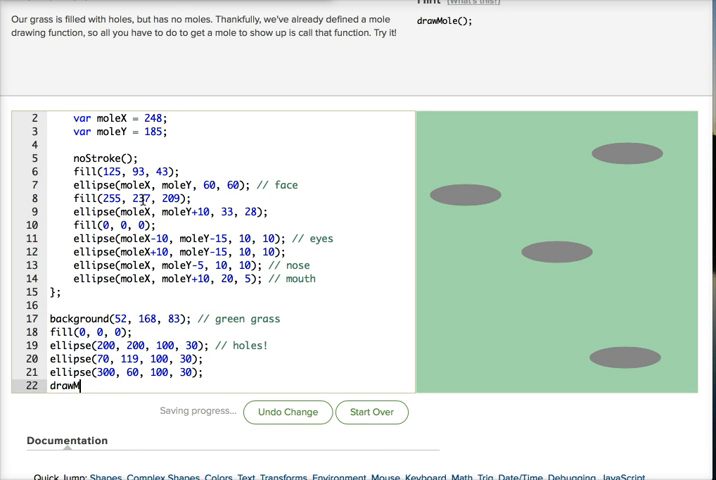
{"action": "type", "text": "ole"}
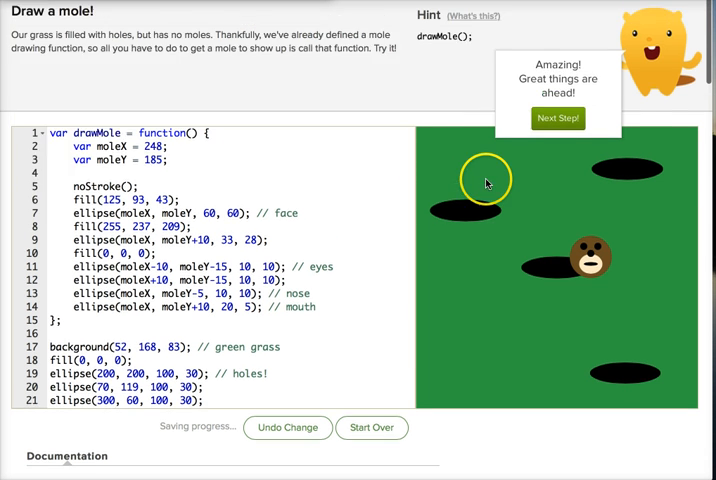
- Advance to step 2, 'Parameter-ize the mole', and read its instructions
{"action": "left_click", "coordinate": [557, 118]}
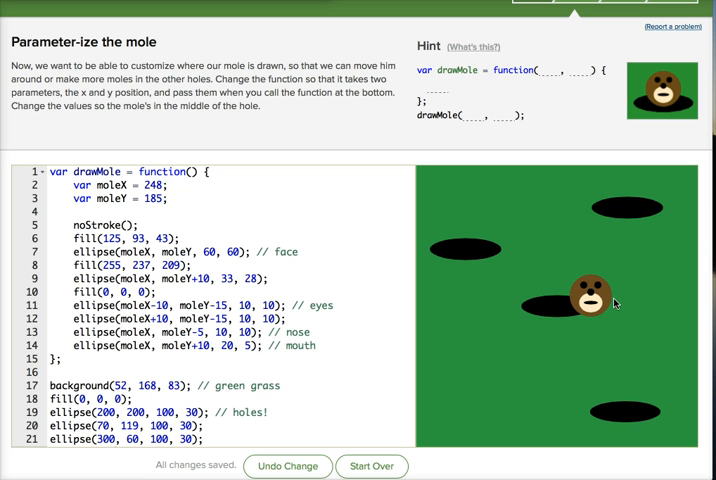
{"action": "scroll", "scroll_direction": "down", "scroll_amount": 3}
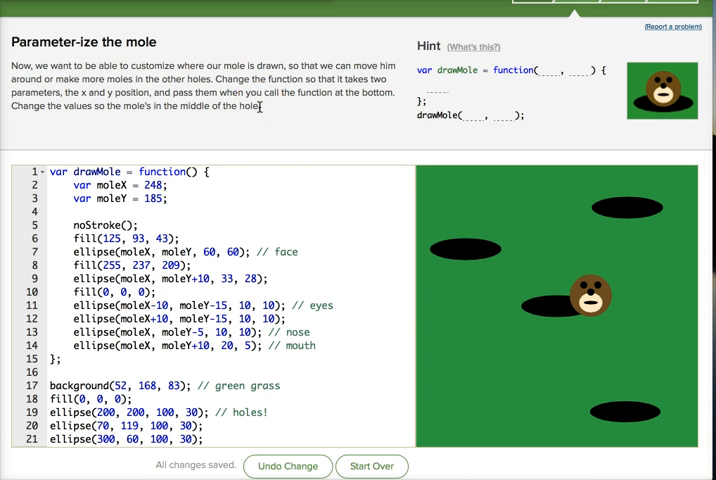
{"action": "scroll", "scroll_direction": "up", "scroll_amount": 3}
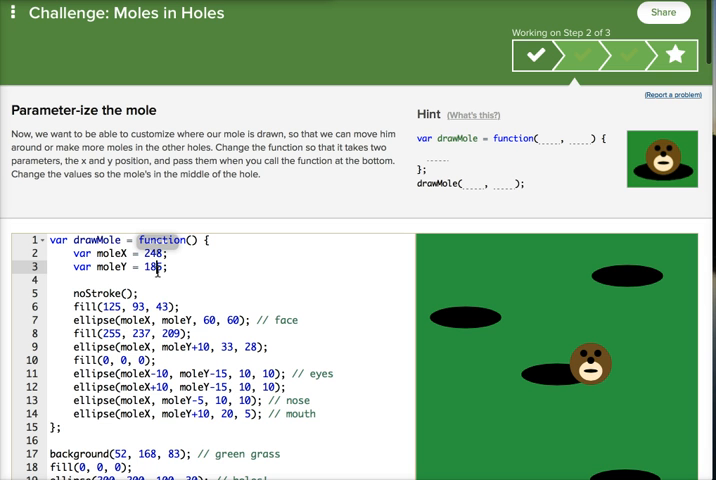
- Add moleX and moleY as parameters in the drawMole function definition
{"action": "type", "text": "5"}
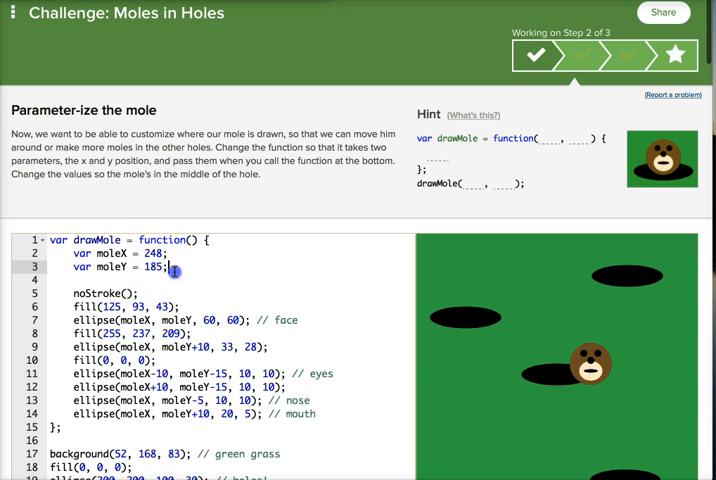
{"action": "mouse_move", "coordinate": [200, 347]}
{"action": "type", "text": "moleX,moleY"}
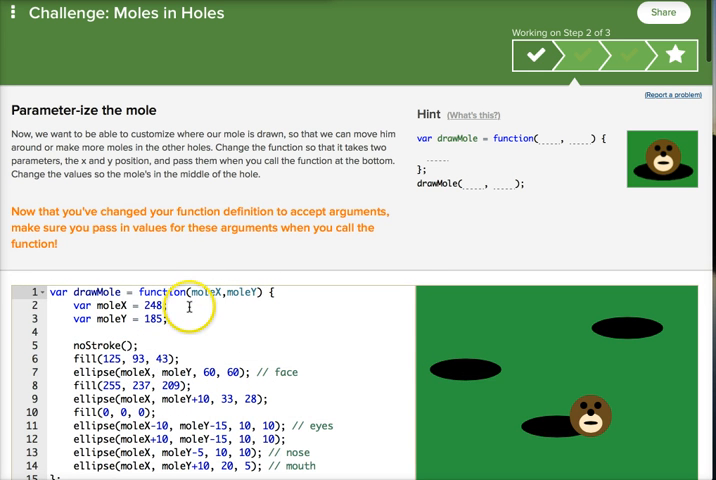
{"action": "scroll", "scroll_direction": "down", "scroll_amount": 3}
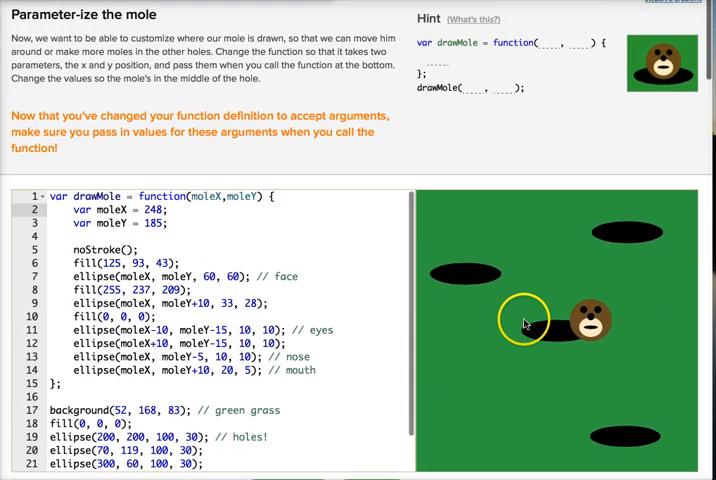
{"action": "scroll", "scroll_direction": "down", "scroll_amount": 3}
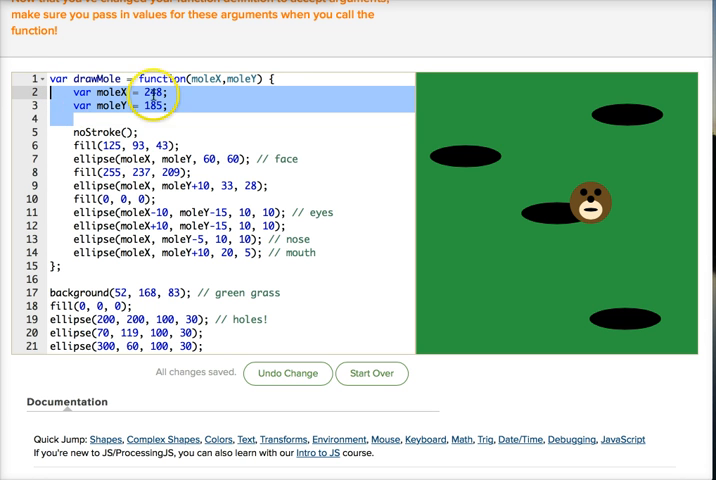
- Delete the fixed var moleX and var moleY lines inside drawMole
{"action": "left_click", "coordinate": [214, 79]}
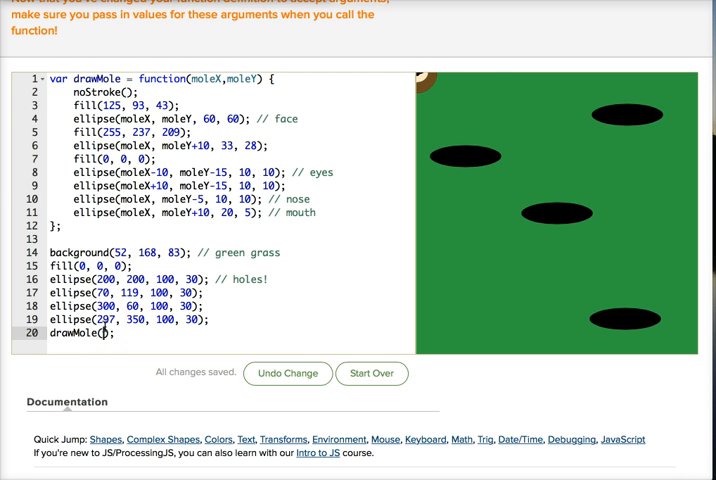
- Pass 184,163 to the drawMole call so the mole sits in the middle hole
{"action": "type", "text": "100,110"}
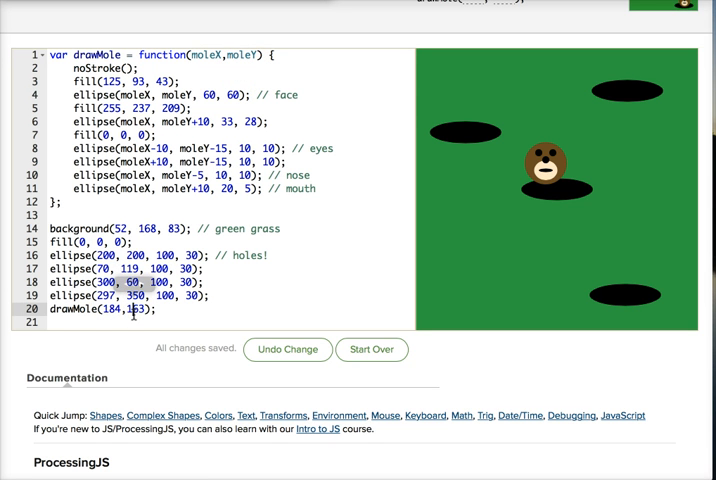
- Replace the x value 184 in drawMole with an unfinished random(1,50
{"action": "double_click", "coordinate": [110, 310]}
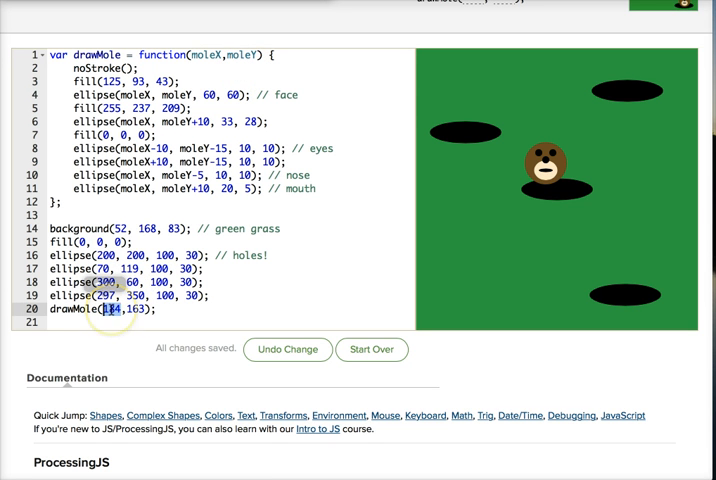
{"action": "type", "text": "random(1,50"}
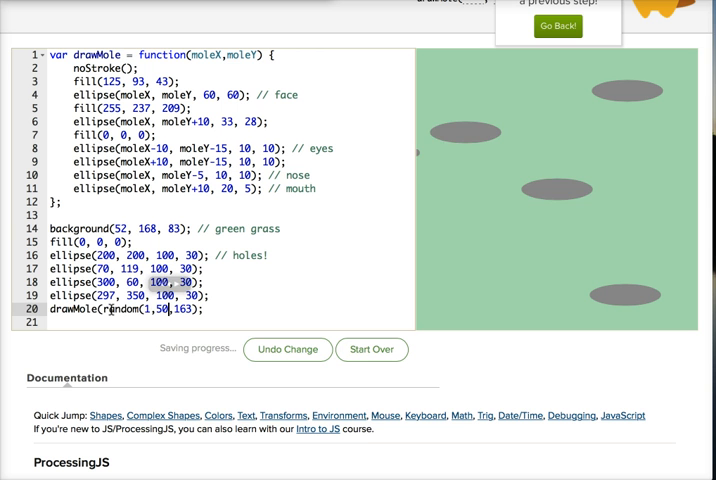
{"action": "right_click", "coordinate": [175, 315]}
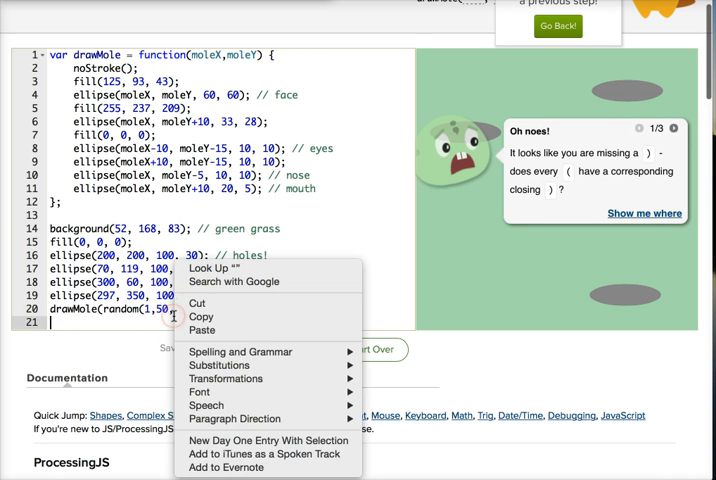